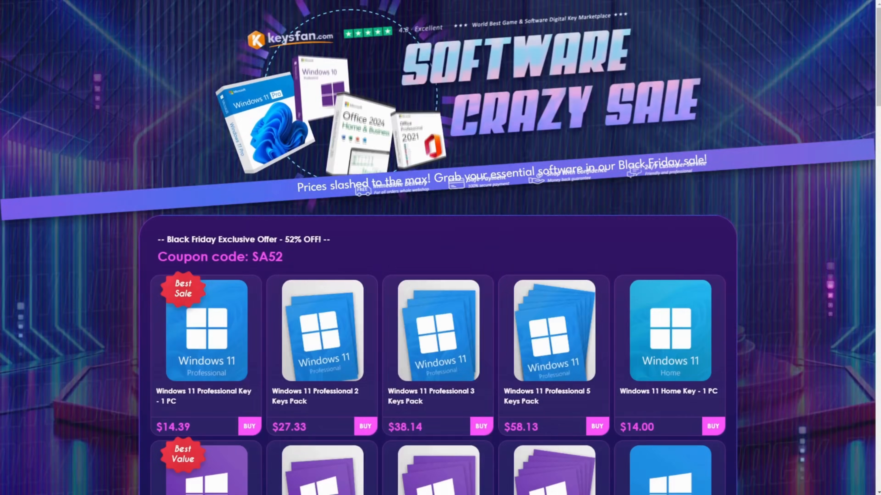
Step: Add the Windows 11 Professional Key - 1 PC to the Keysfan cart
{"action": "scroll", "scroll_direction": "down", "scroll_amount": 3}
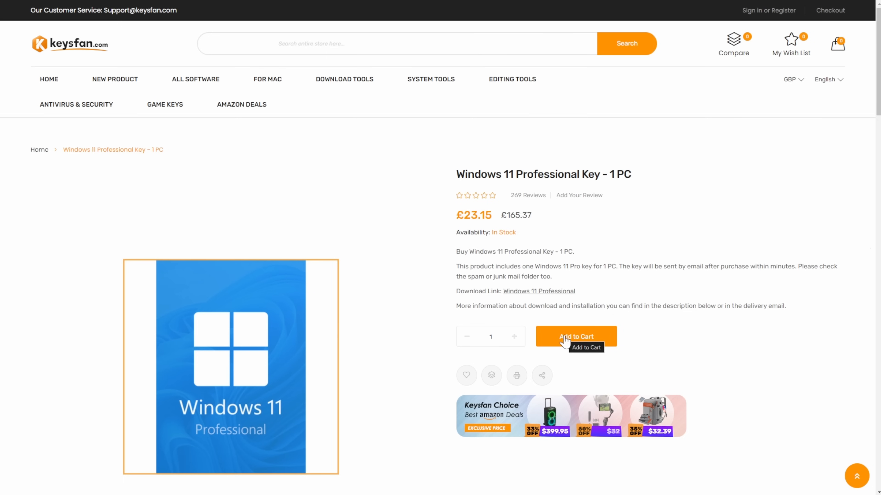
{"action": "left_click", "coordinate": [576, 337]}
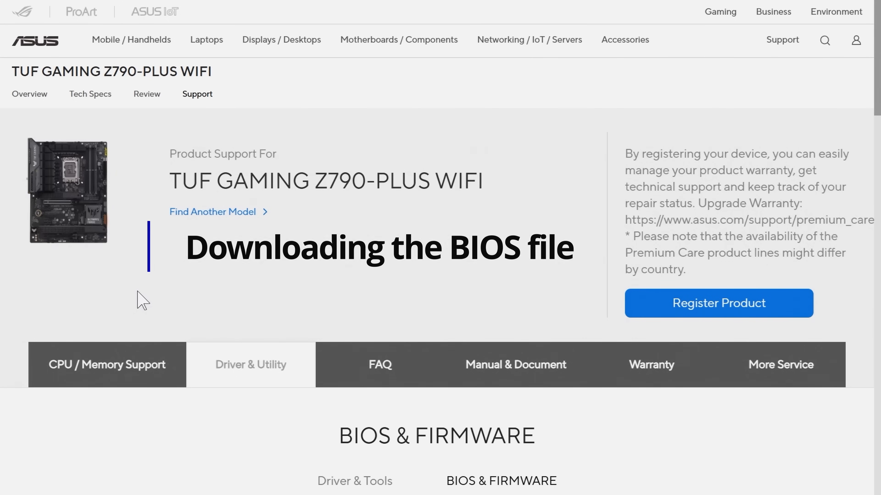
Step: Highlight the BIOS 1805 version, size and date details and download the zip
{"action": "scroll", "scroll_direction": "down", "scroll_amount": 3}
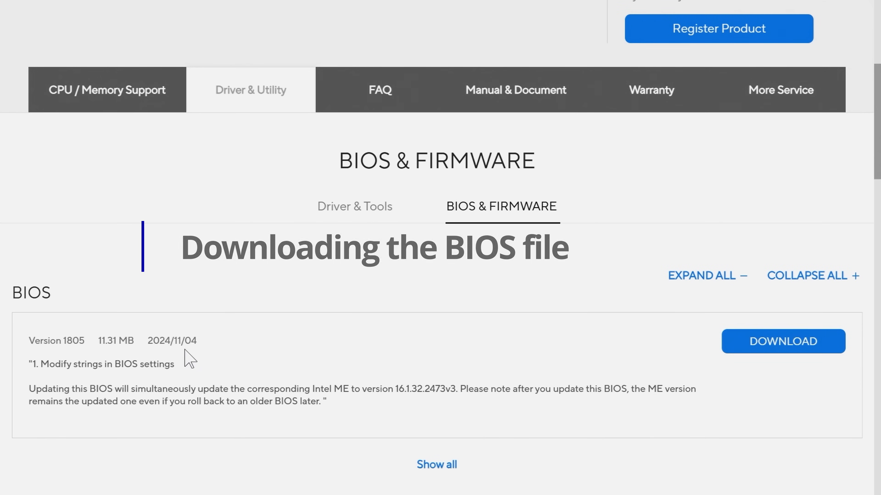
{"action": "left_click_drag", "start_coordinate": [54, 341], "coordinate": [190, 340]}
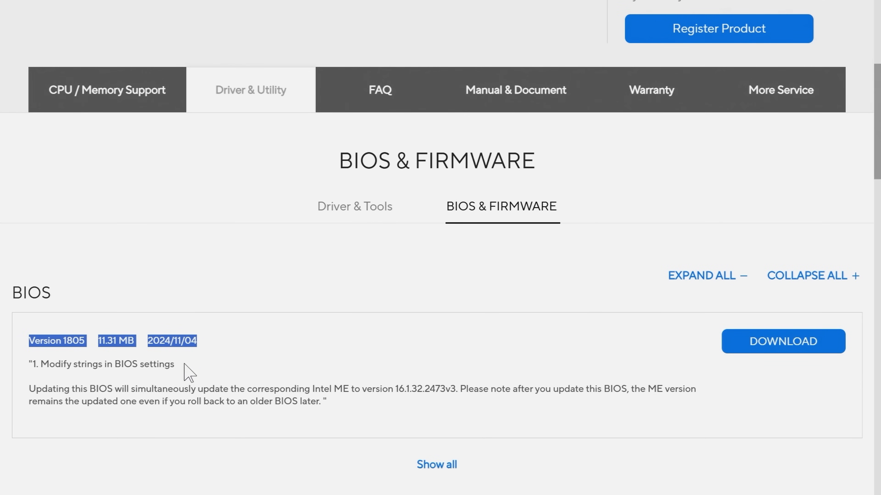
{"action": "mouse_move", "coordinate": [194, 431]}
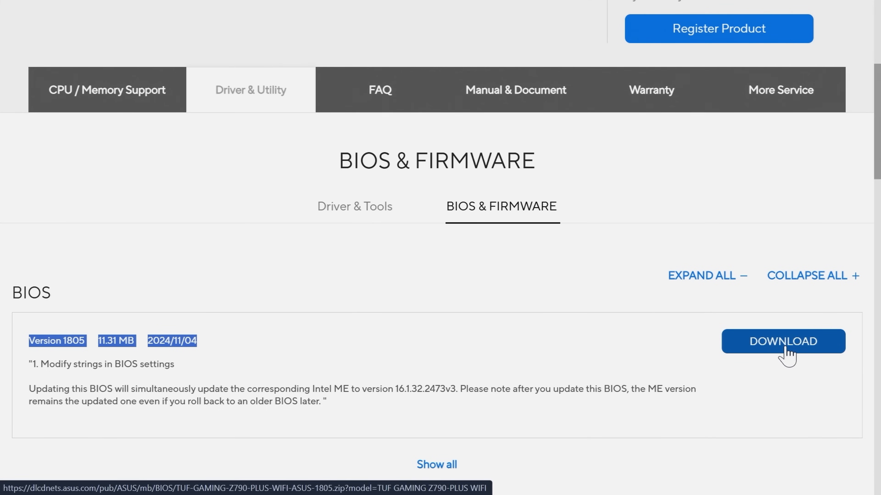
{"action": "left_click", "coordinate": [784, 350]}
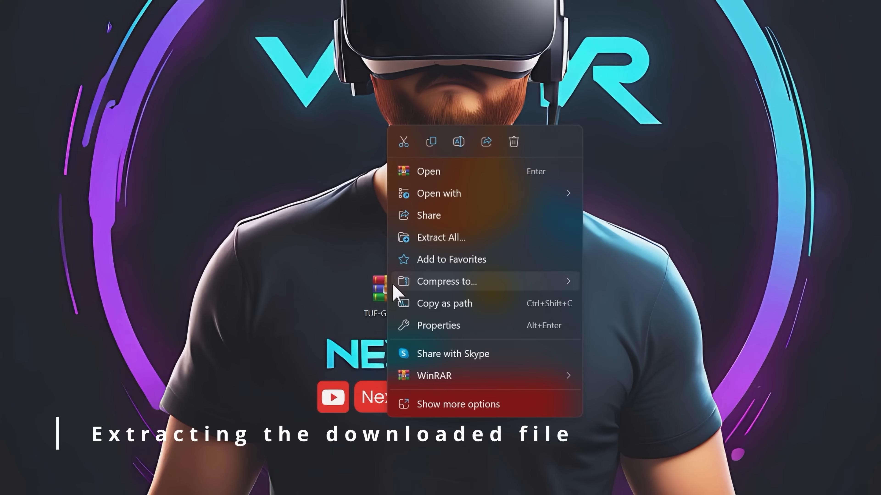
{"action": "mouse_move", "coordinate": [455, 243]}
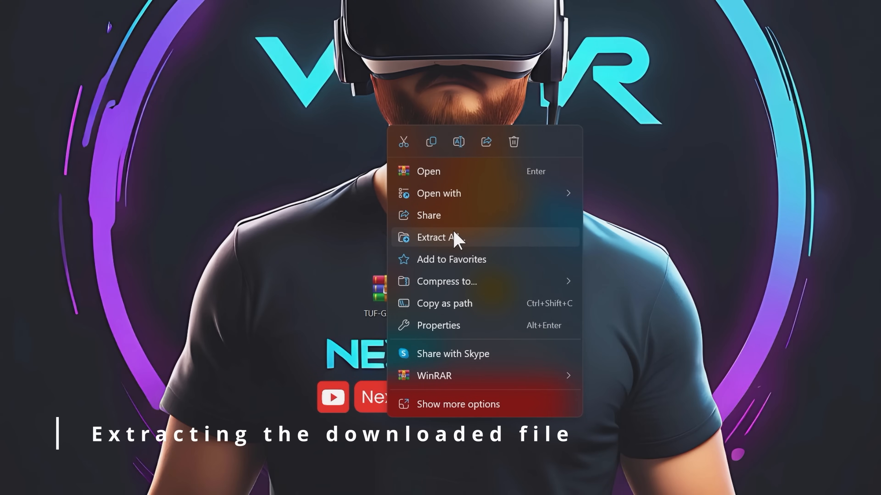
Step: Extract the BIOS zip into the Desktop\Update 1805 folder
{"action": "left_click", "coordinate": [438, 238]}
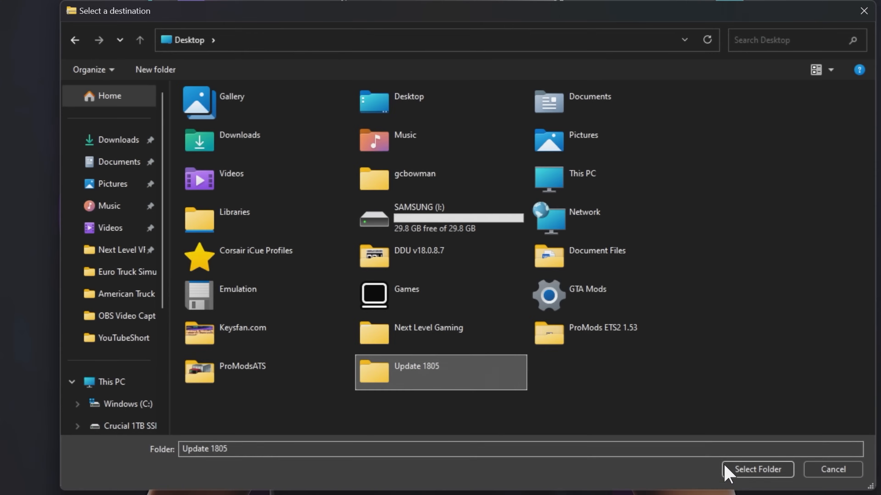
{"action": "left_click", "coordinate": [758, 469]}
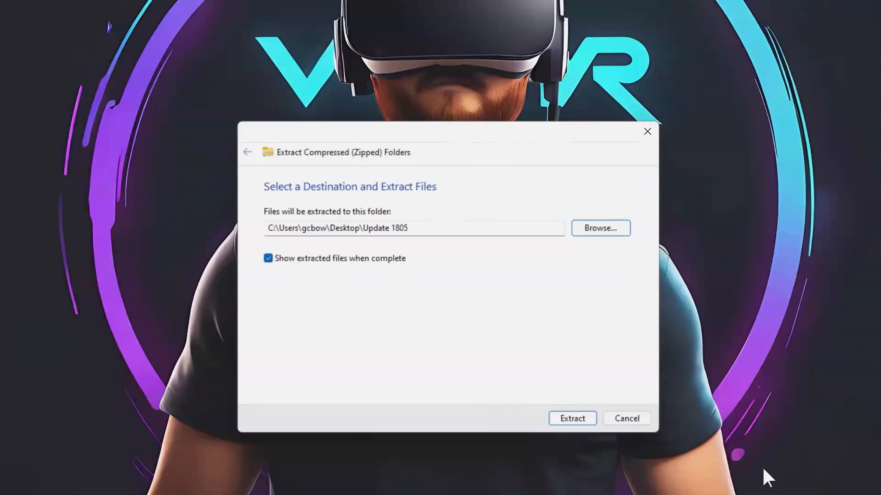
{"action": "left_click", "coordinate": [572, 418]}
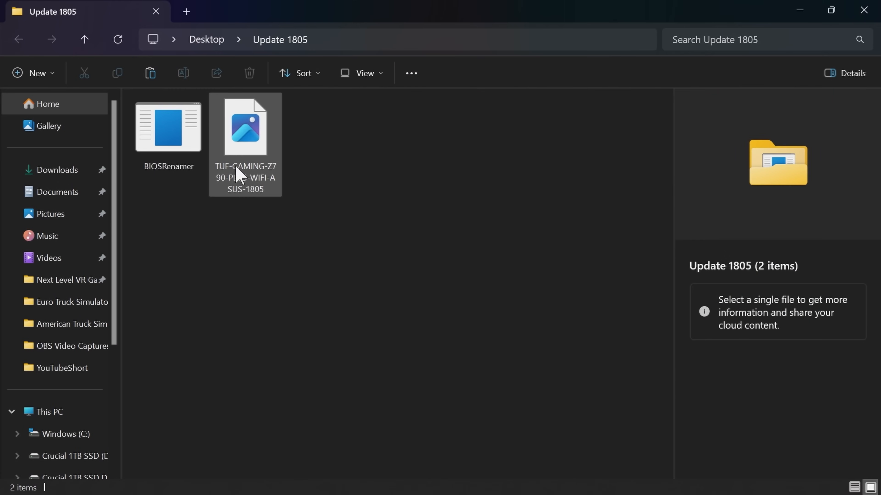
Step: Run BIOSRenamer so the BIOS file becomes TGZ790PW for flashing
{"action": "left_click", "coordinate": [169, 131]}
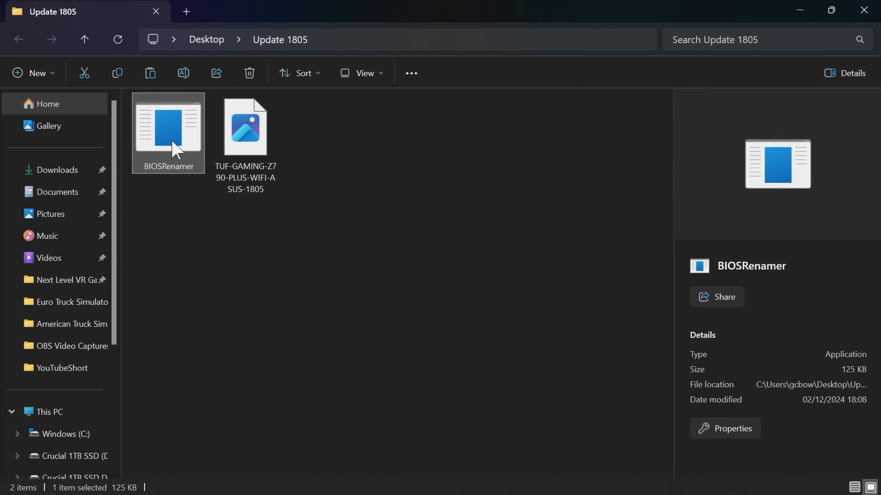
{"action": "type", "text": "TGZ790PW"}
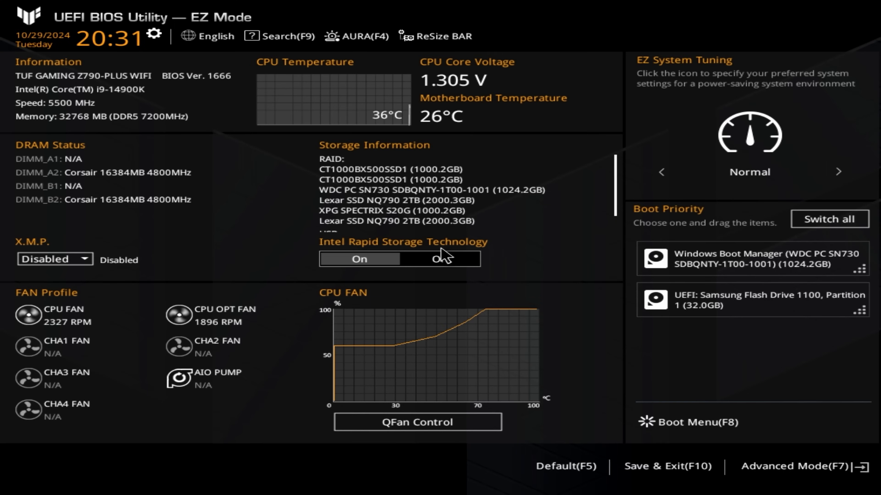
Step: Switch from EZ Mode to Advanced Mode to reach the ASUS EZ Flash 3 Utility
{"action": "left_click", "coordinate": [803, 467]}
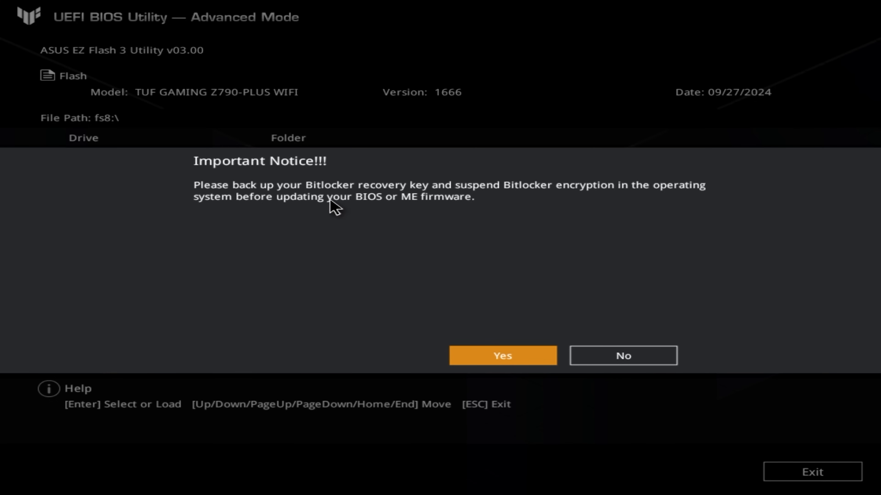
{"action": "mouse_move", "coordinate": [342, 217]}
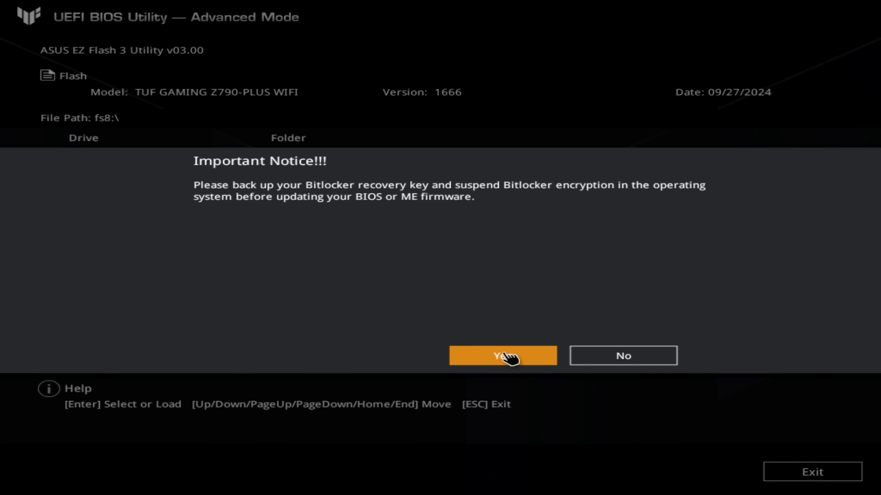
Step: Confirm the BitLocker notice, read the file, flash BIOS 1802 and let the system reset
{"action": "left_click", "coordinate": [506, 357]}
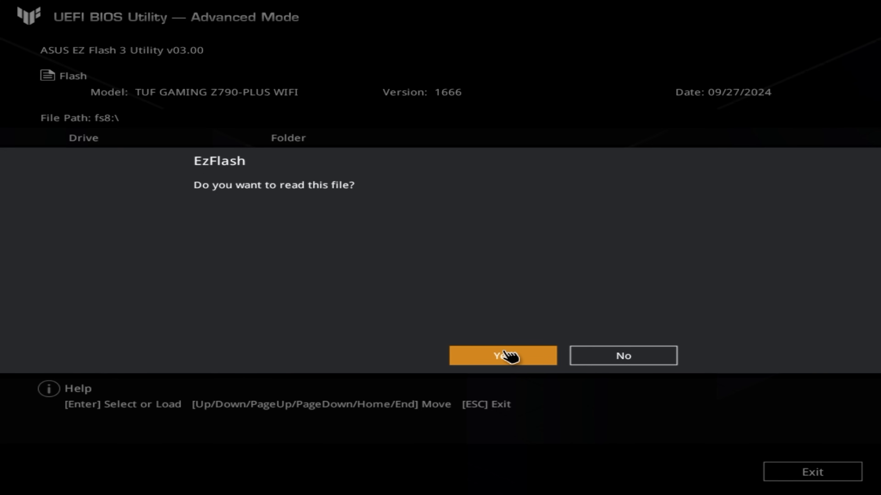
{"action": "left_click", "coordinate": [503, 356]}
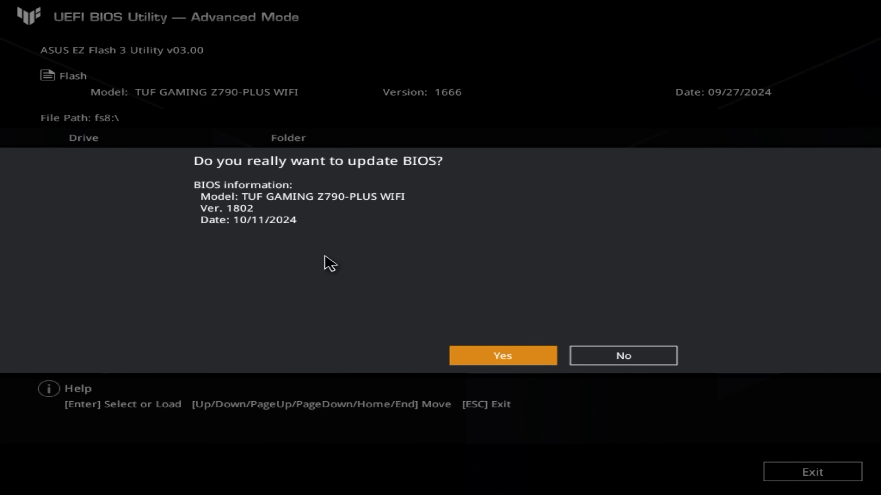
{"action": "mouse_move", "coordinate": [297, 235]}
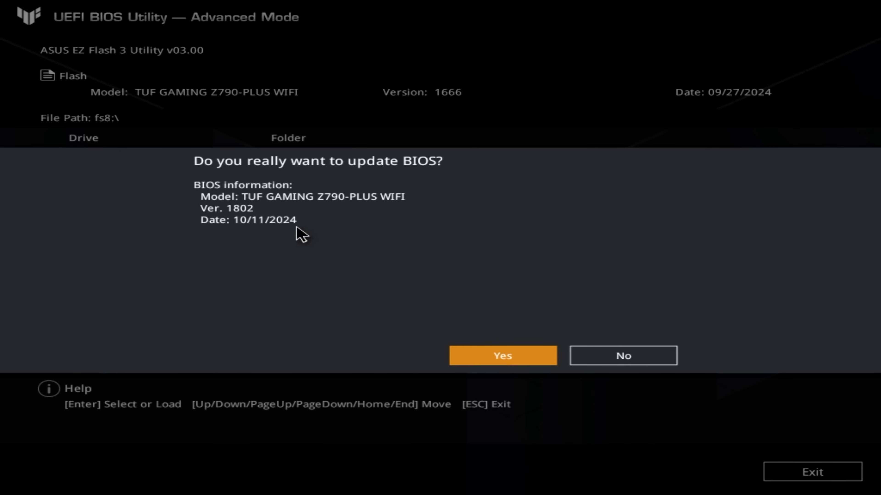
{"action": "mouse_move", "coordinate": [397, 273]}
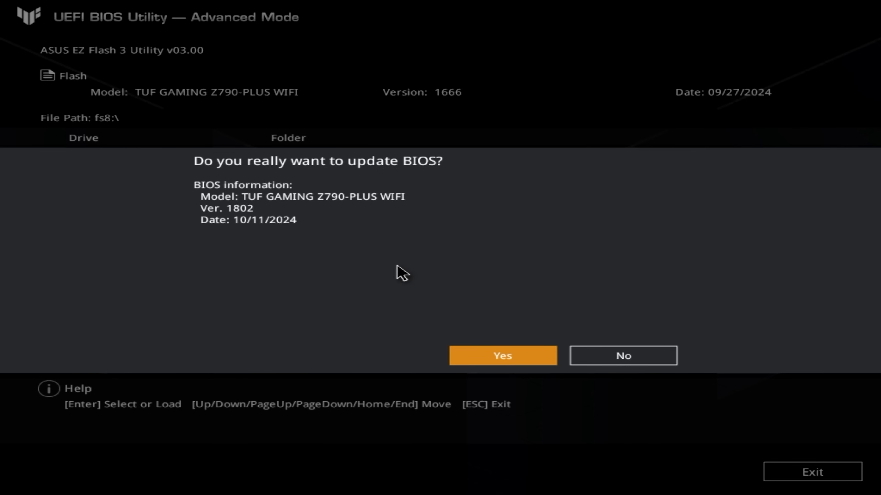
{"action": "left_click", "coordinate": [504, 356]}
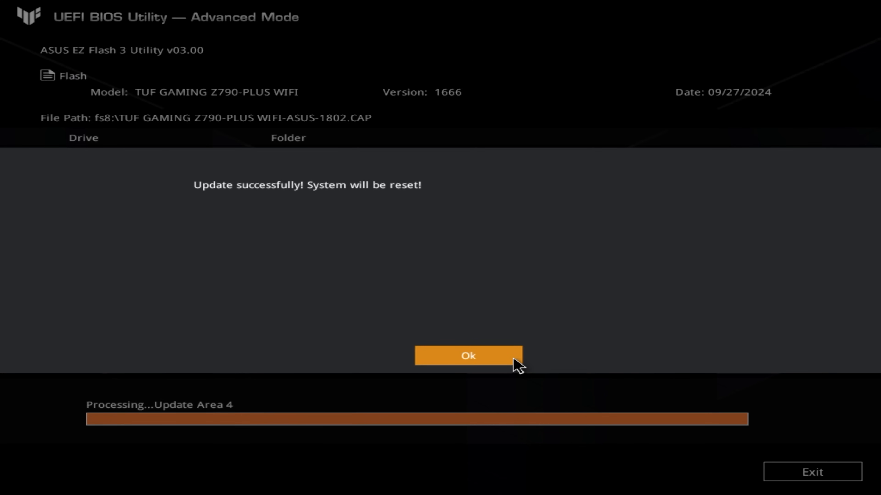
{"action": "left_click", "coordinate": [469, 356]}
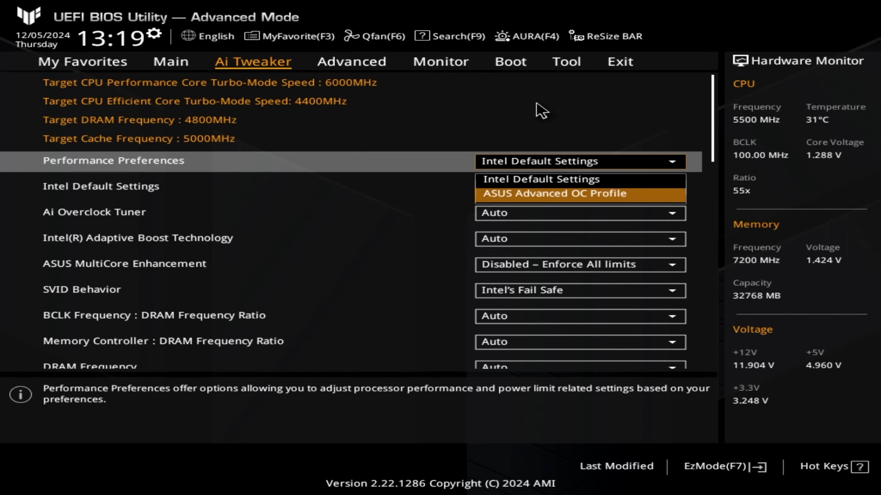
Step: Set Performance Preferences to ASUS Advanced OC Profile and accept its warning
{"action": "left_click", "coordinate": [552, 193]}
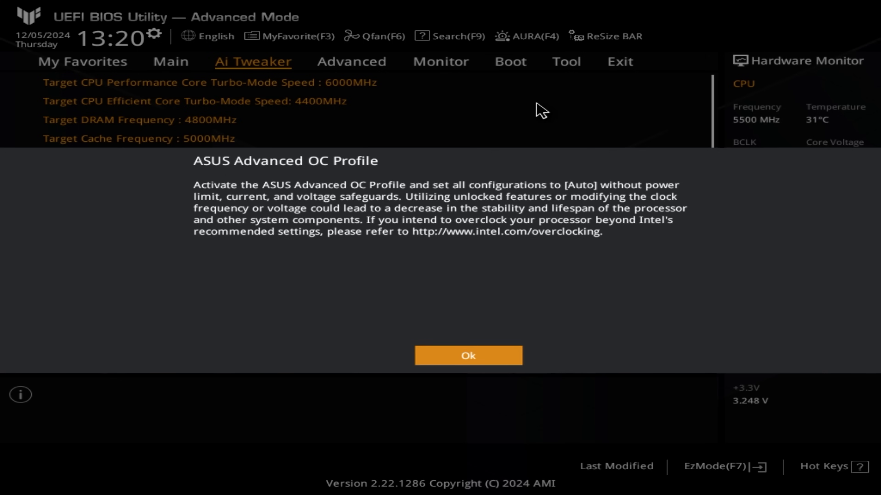
{"action": "left_click", "coordinate": [468, 355]}
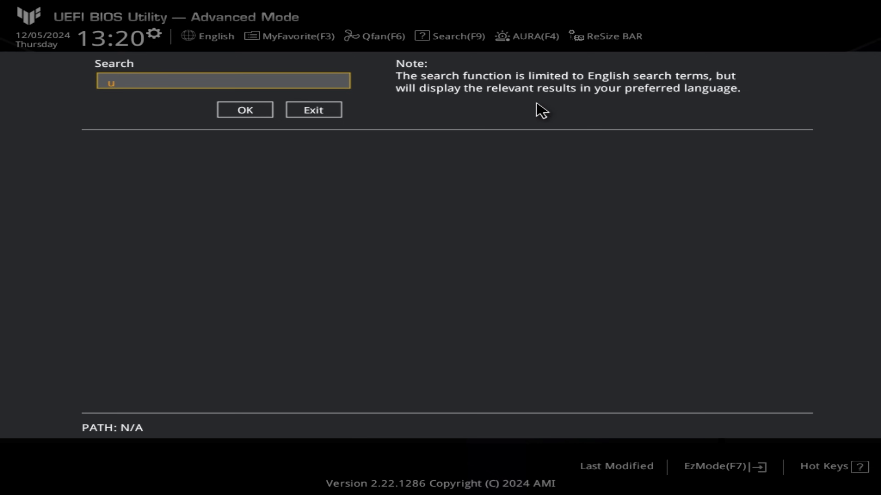
Step: Search 'undervolt' to confirm UnderVolt Protection Disabled, then 'virtual' to check Intel (VMX) Virtualization
{"action": "type", "text": "ndervolt"}
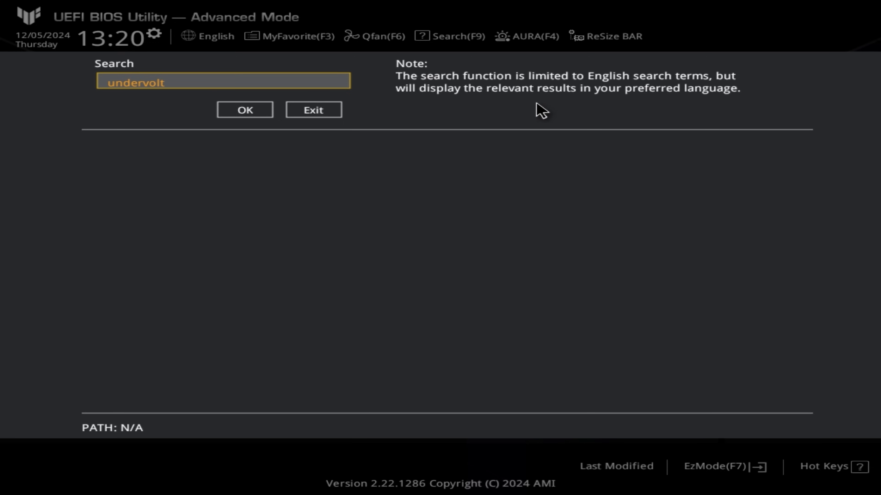
{"action": "left_click", "coordinate": [245, 110]}
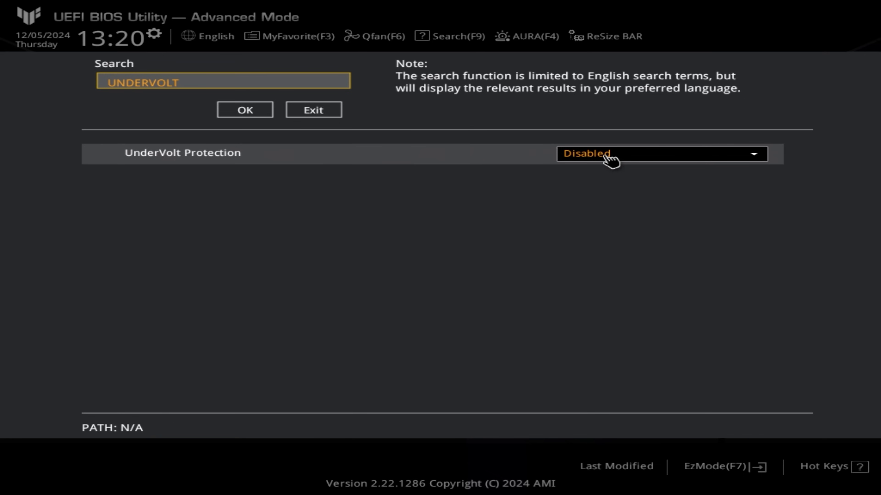
{"action": "type", "text": "virtual"}
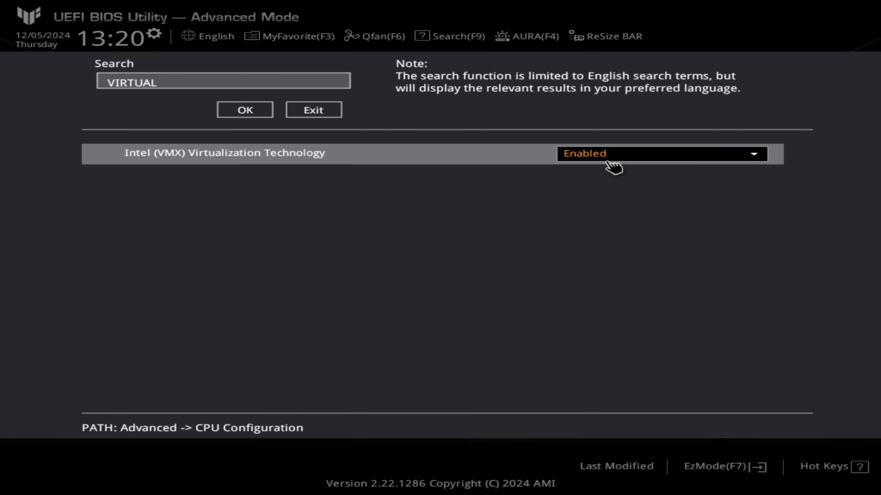
{"action": "mouse_move", "coordinate": [597, 168]}
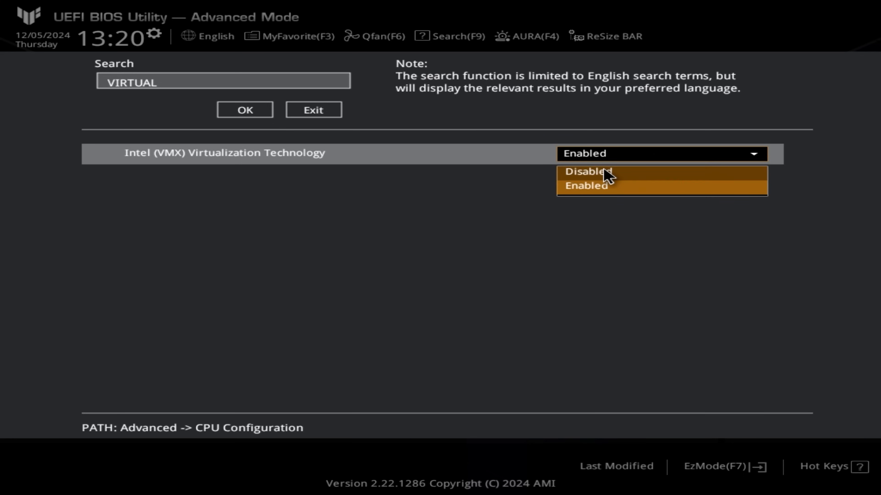
{"action": "left_click", "coordinate": [591, 173]}
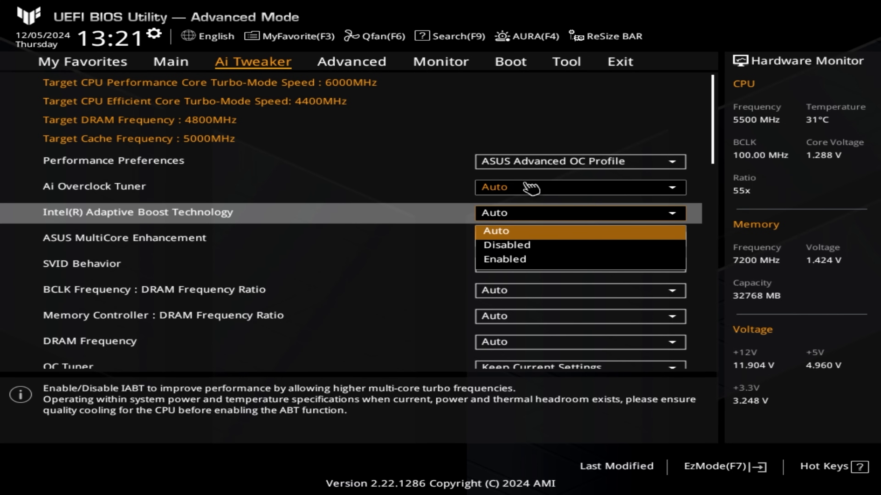
Step: Set Intel Adaptive Boost to Disabled and MultiCore Enhancement to Disabled – Enforce All limits
{"action": "left_click", "coordinate": [506, 245]}
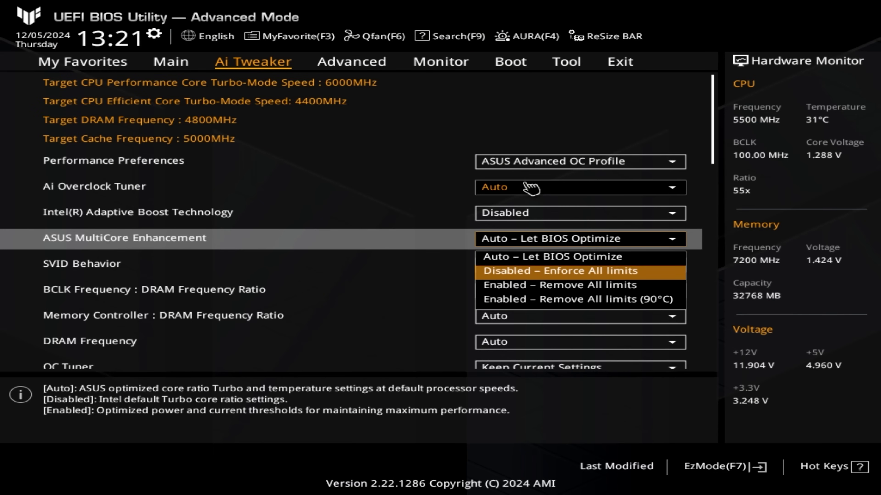
{"action": "left_click", "coordinate": [558, 271]}
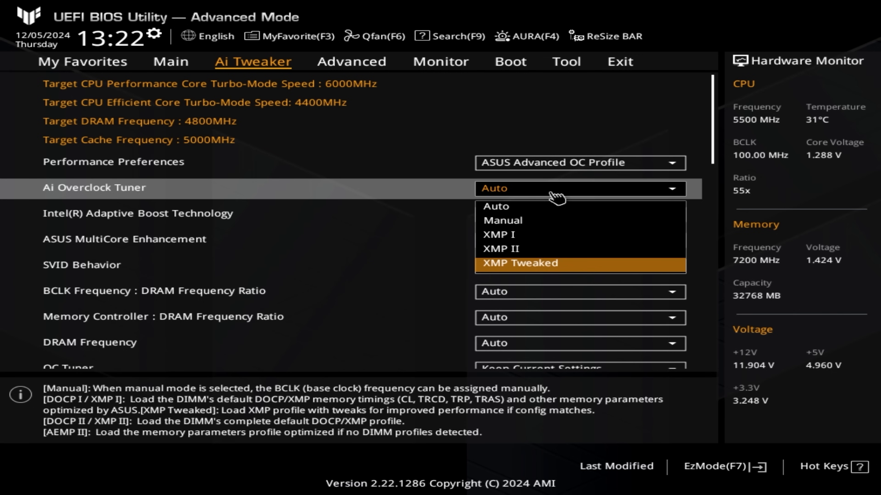
{"action": "left_click", "coordinate": [520, 264]}
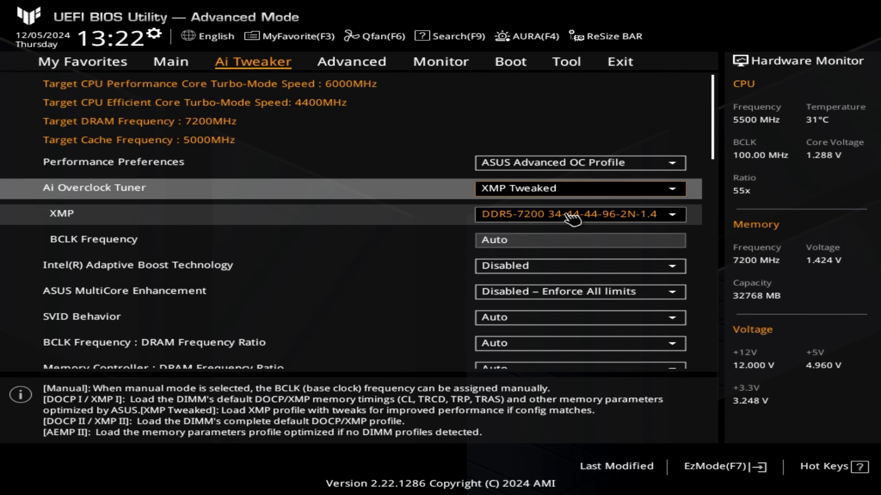
{"action": "mouse_move", "coordinate": [675, 225]}
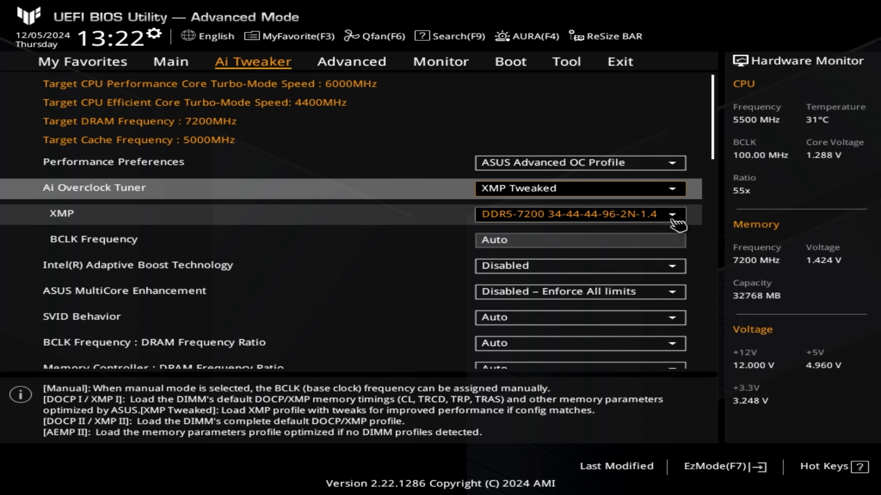
{"action": "mouse_move", "coordinate": [691, 225]}
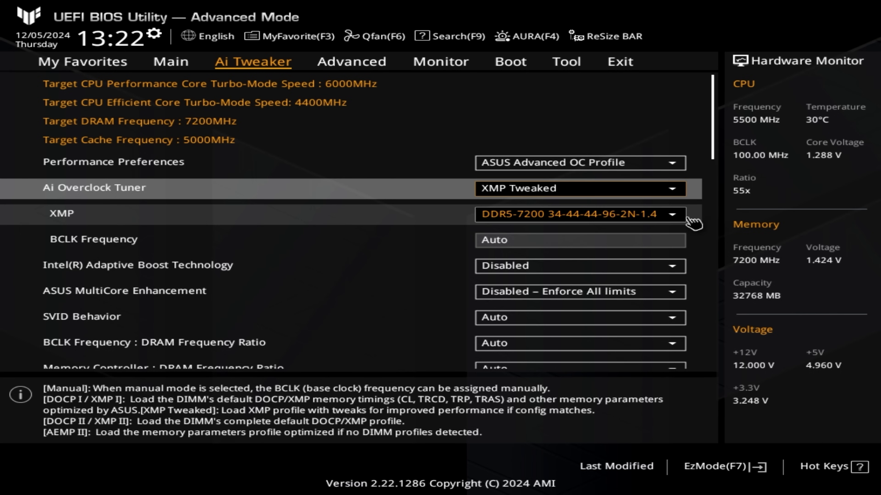
{"action": "scroll", "scroll_direction": "down", "scroll_amount": 3}
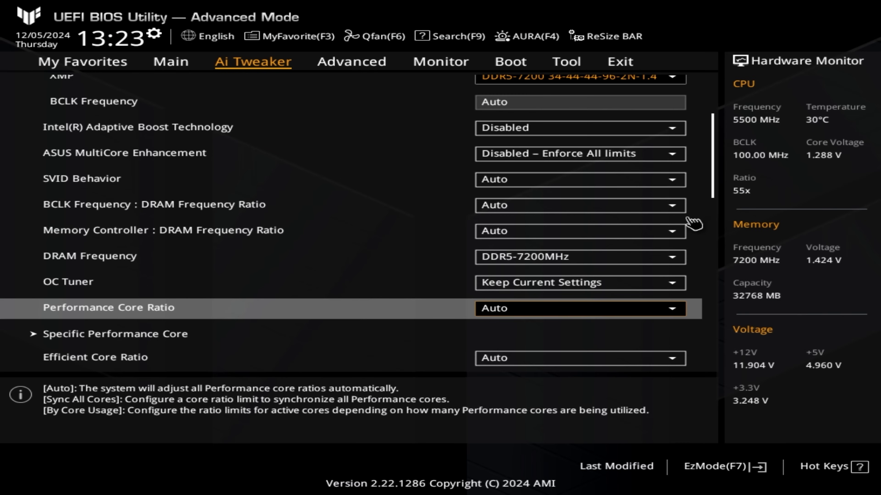
Step: Set Performance Core Ratio to Sync All Cores with an ALL-Core Ratio Limit of 55
{"action": "left_click", "coordinate": [566, 309]}
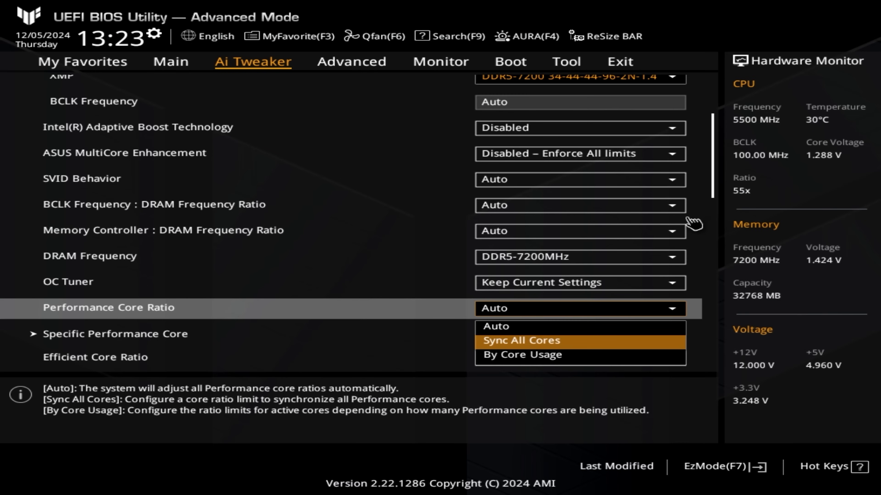
{"action": "left_click", "coordinate": [522, 341]}
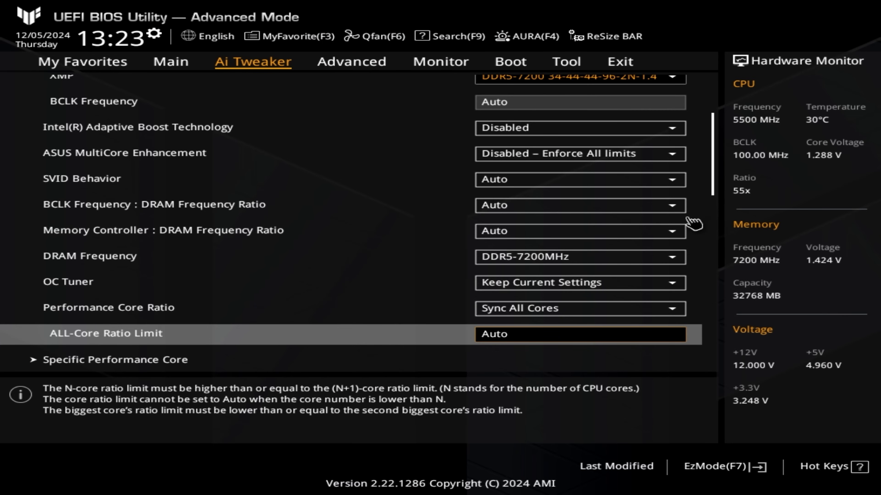
{"action": "type", "text": "5"}
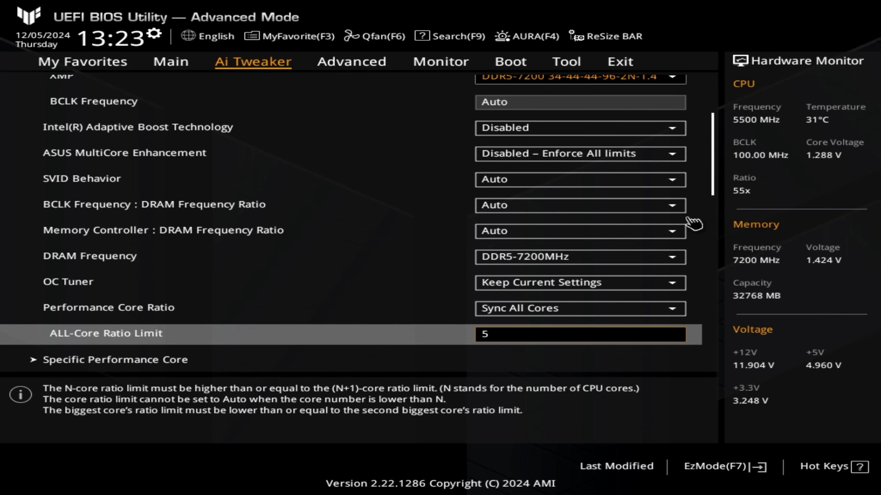
{"action": "type", "text": "5"}
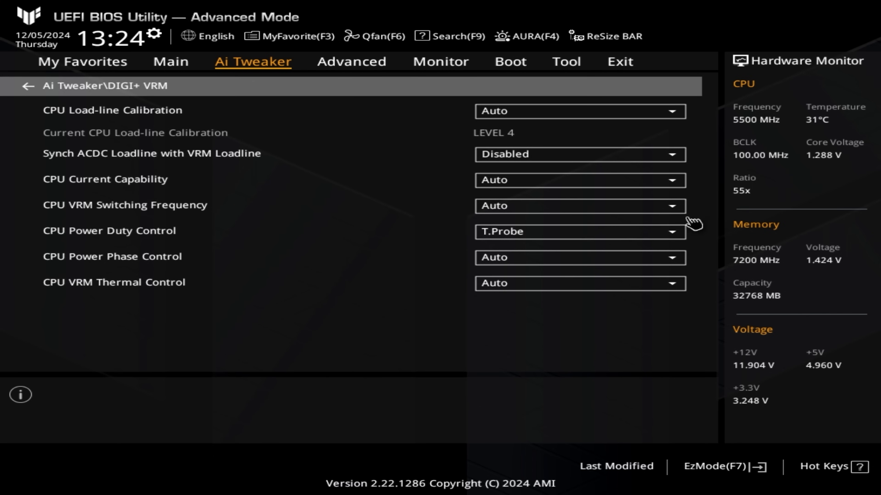
Step: Set DIGI+ VRM CPU Load-line Calibration to Level 4: Recommended for OC
{"action": "left_click", "coordinate": [131, 110]}
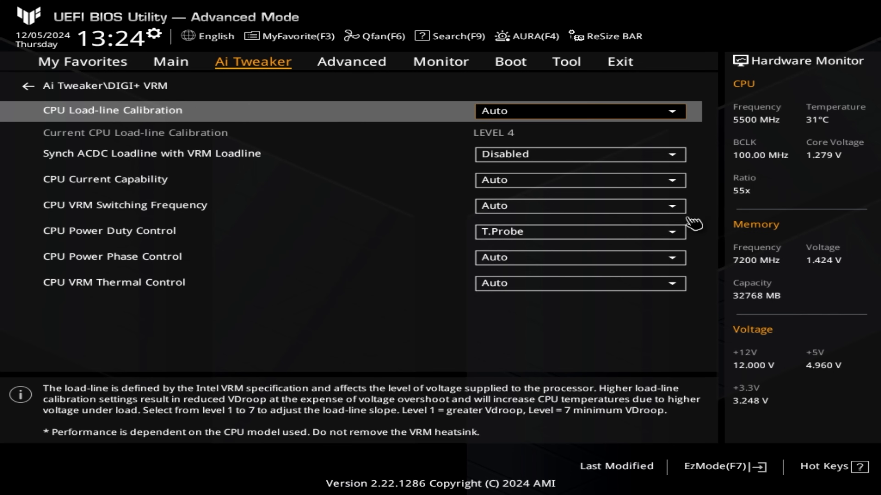
{"action": "left_click", "coordinate": [575, 111]}
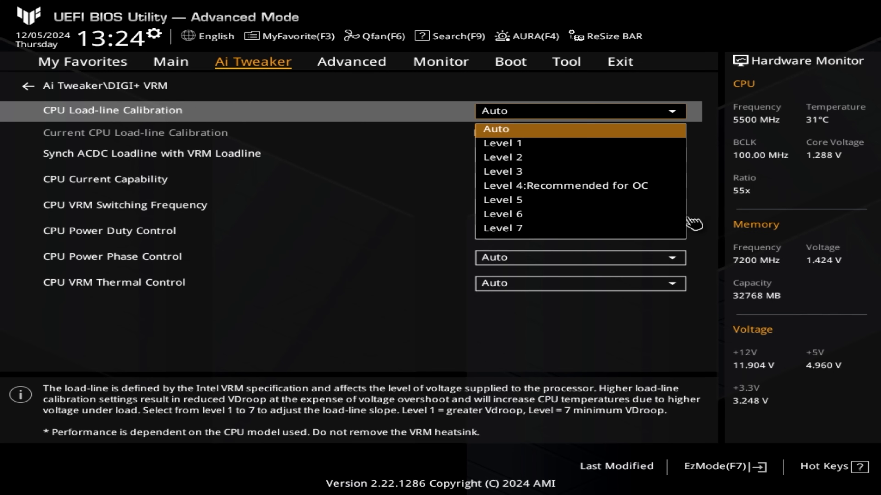
{"action": "mouse_move", "coordinate": [552, 186]}
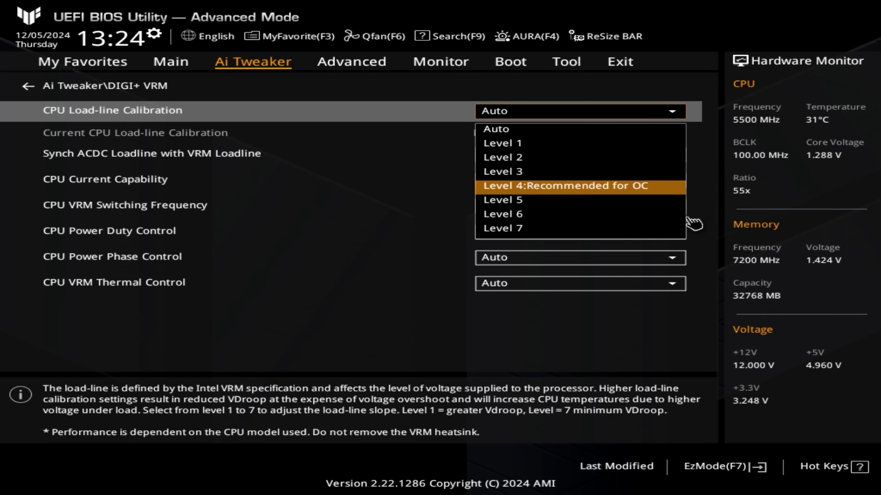
{"action": "left_click", "coordinate": [562, 186]}
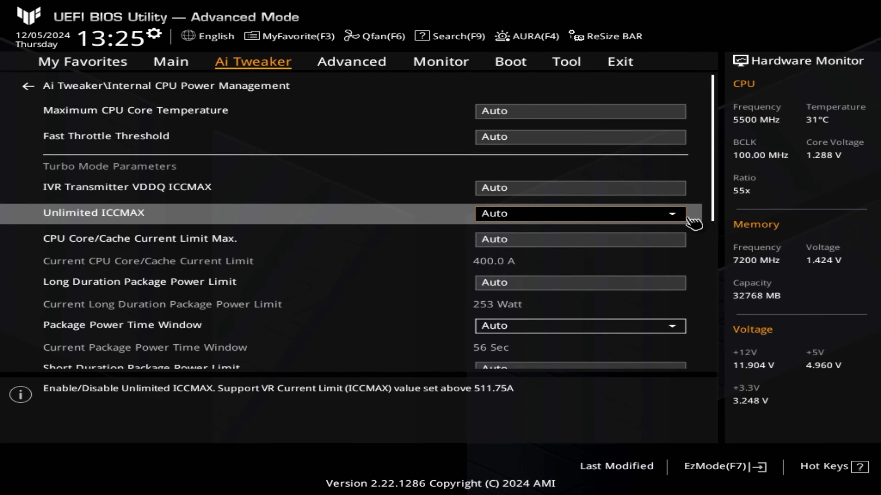
Step: Disable Unlimited ICCMAX and set both Long and Short Duration Package Power Limits to 253
{"action": "left_click", "coordinate": [576, 213]}
{"action": "type", "text": "400"}
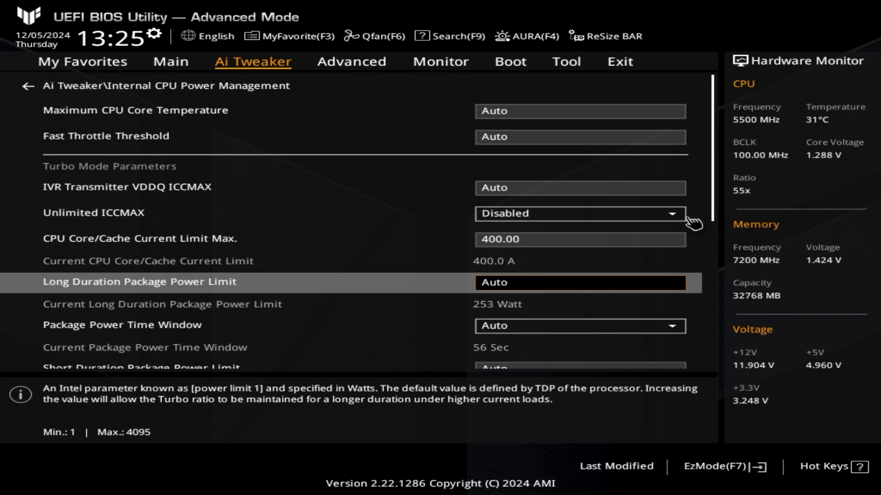
{"action": "type", "text": "253"}
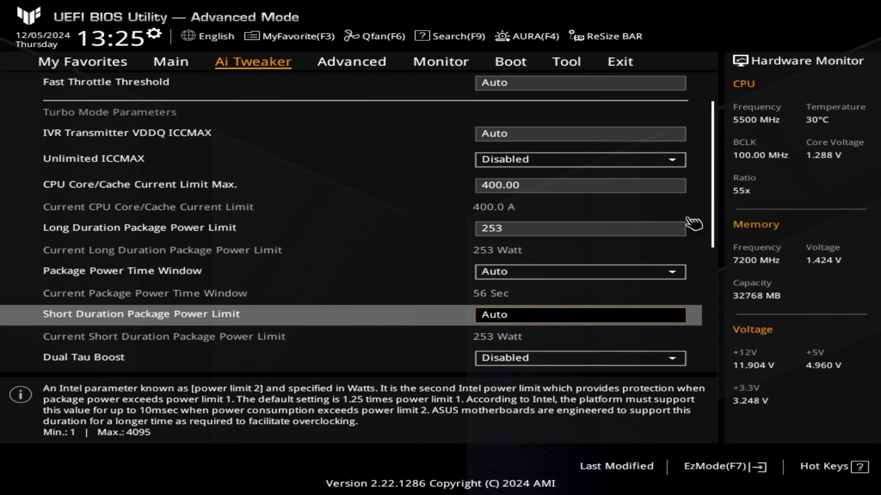
{"action": "type", "text": "253"}
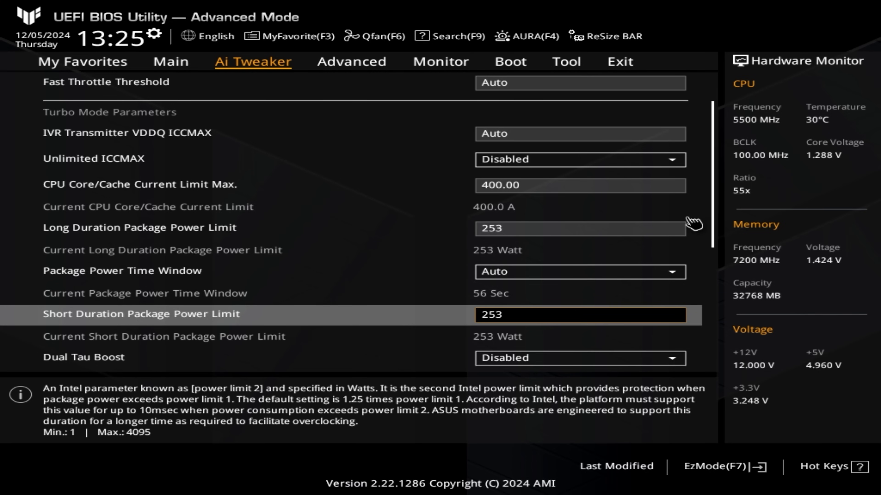
{"action": "key", "text": "Down"}
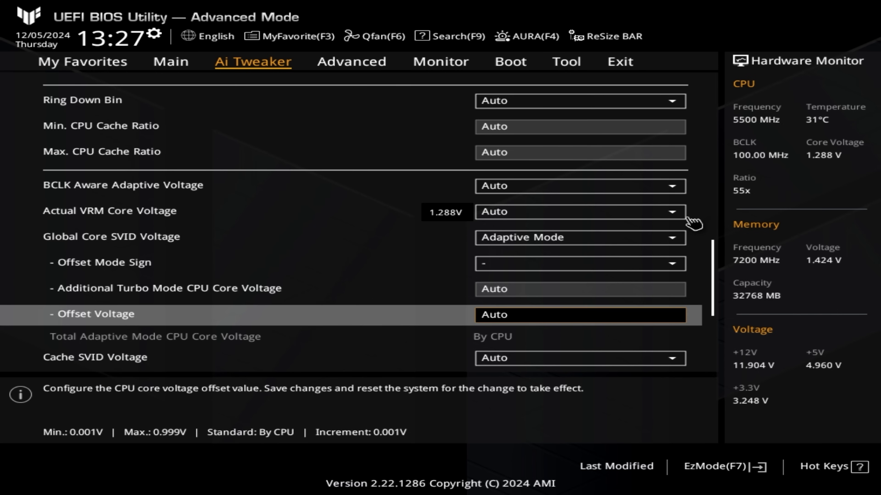
Step: Enter a 0.075 V negative Offset Voltage for the adaptive Global Core SVID Voltage
{"action": "type", "text": "0."}
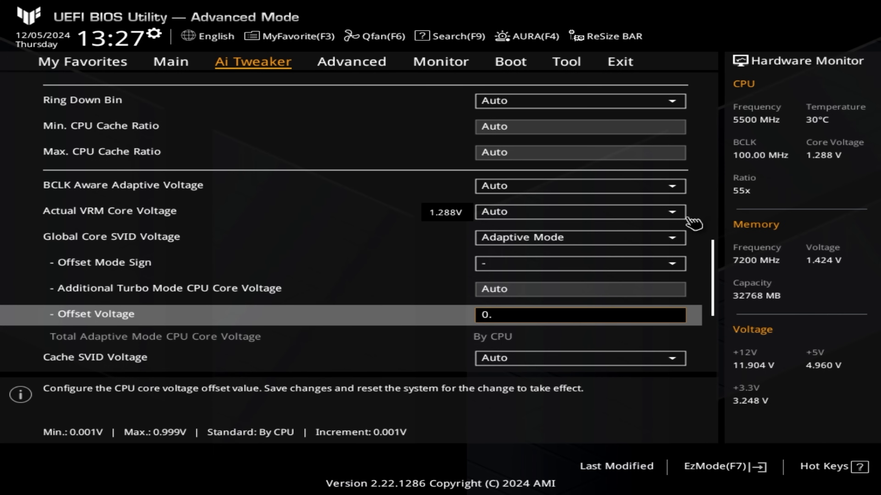
{"action": "type", "text": "07500"}
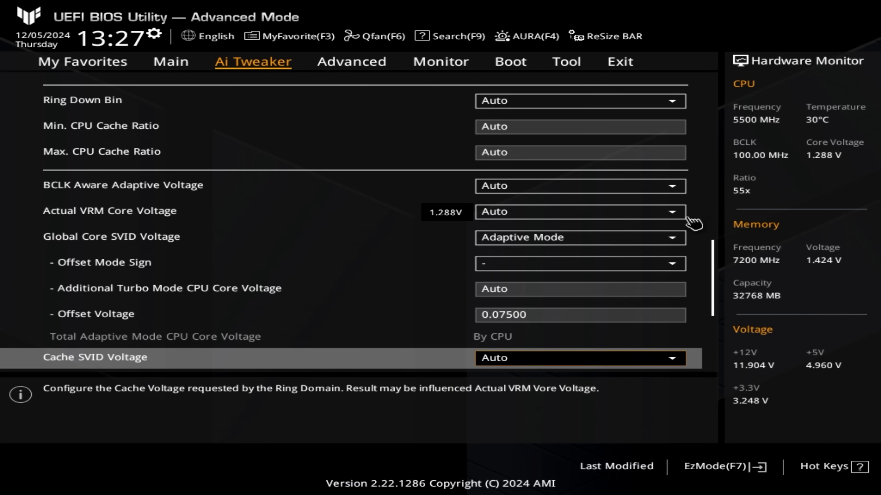
{"action": "left_click", "coordinate": [440, 61]}
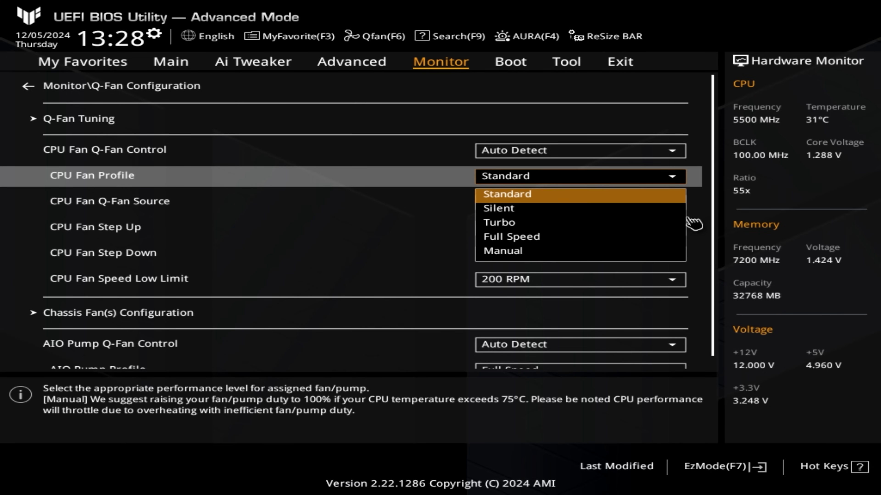
{"action": "mouse_move", "coordinate": [498, 209]}
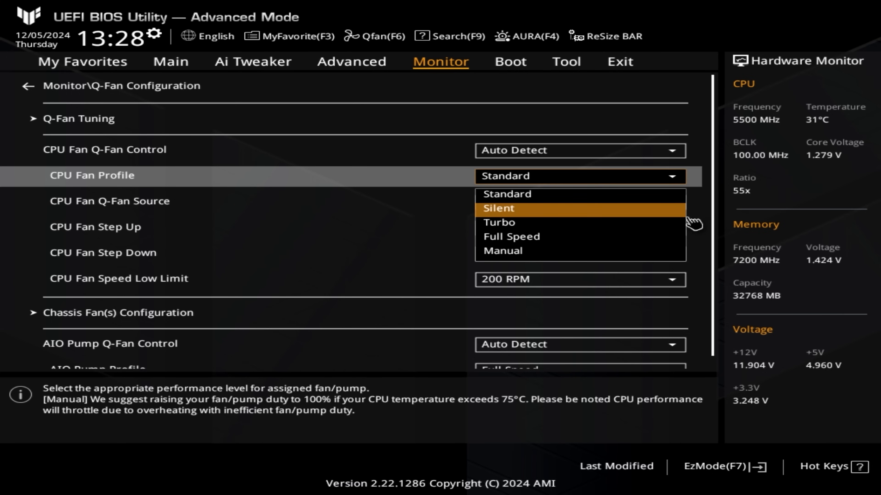
Step: Set CPU Fan Profile to Turbo with a 600 RPM Speed Low Limit in Q-Fan Configuration
{"action": "left_click", "coordinate": [499, 223]}
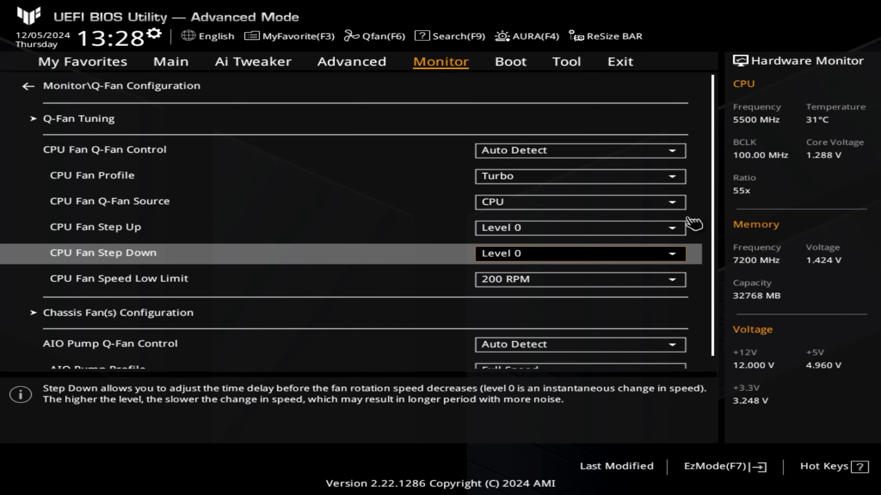
{"action": "left_click", "coordinate": [566, 279]}
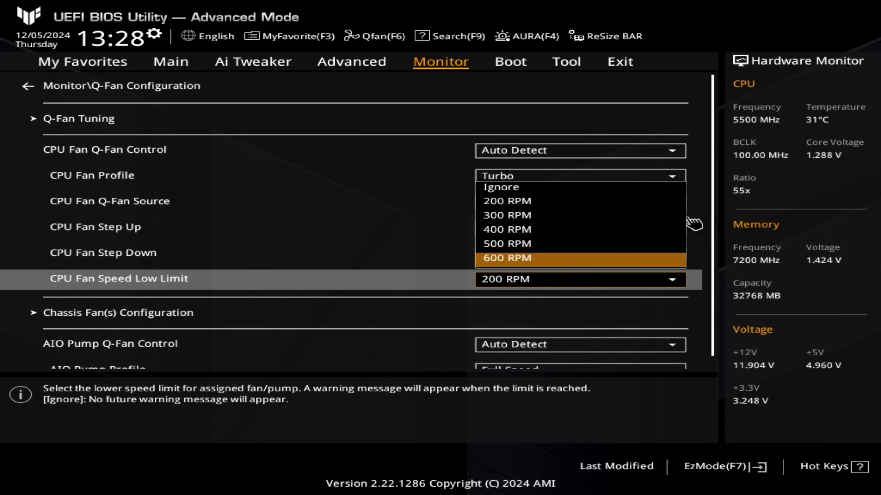
{"action": "left_click", "coordinate": [506, 257]}
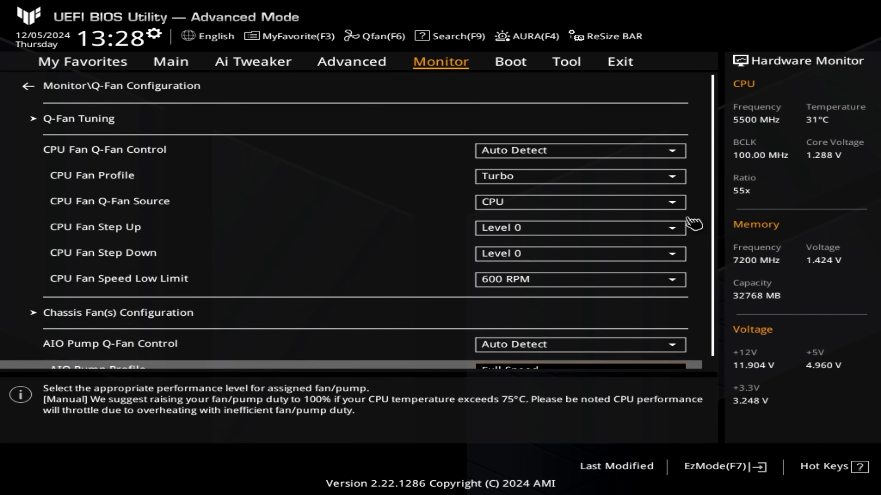
{"action": "left_click", "coordinate": [620, 62]}
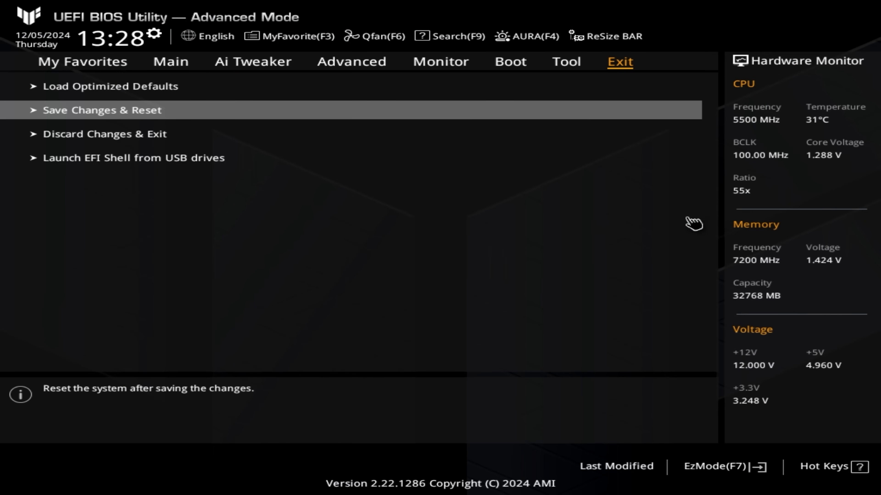
Step: Save Changes & Reset and confirm Ok to apply the tuned BIOS configuration
{"action": "left_click", "coordinate": [102, 110]}
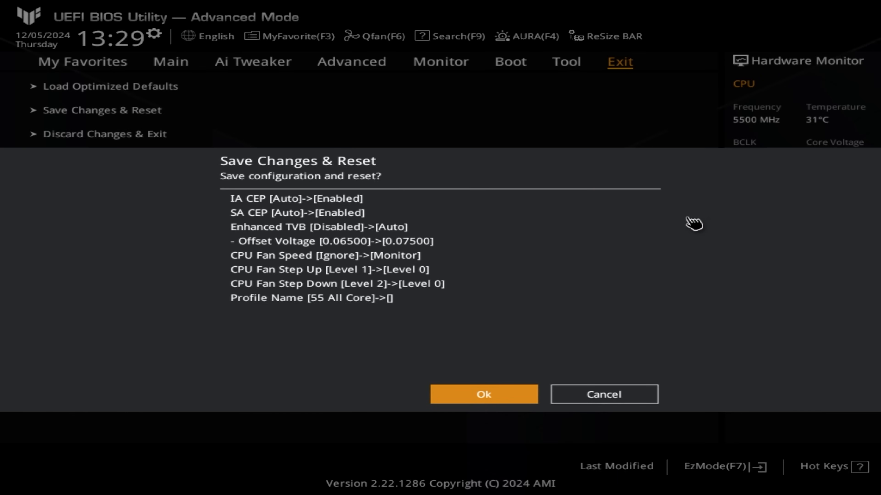
{"action": "left_click", "coordinate": [484, 394]}
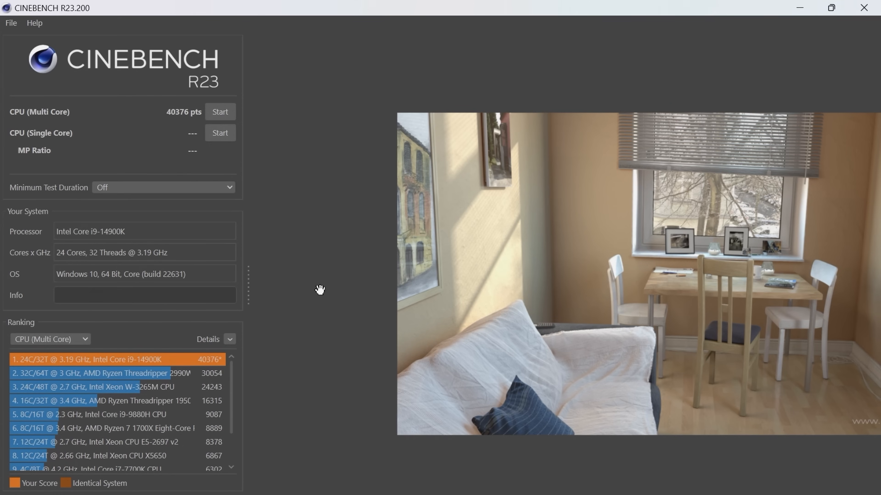
{"action": "mouse_move", "coordinate": [264, 166]}
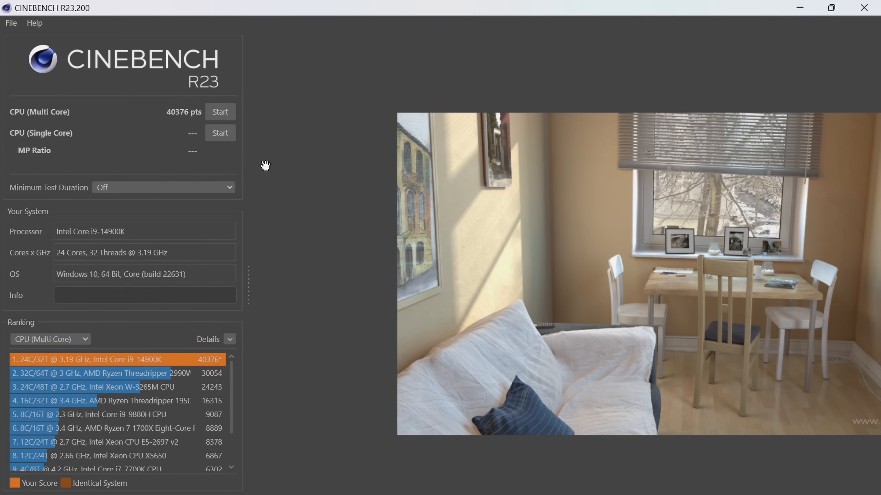
{"action": "mouse_move", "coordinate": [261, 138]}
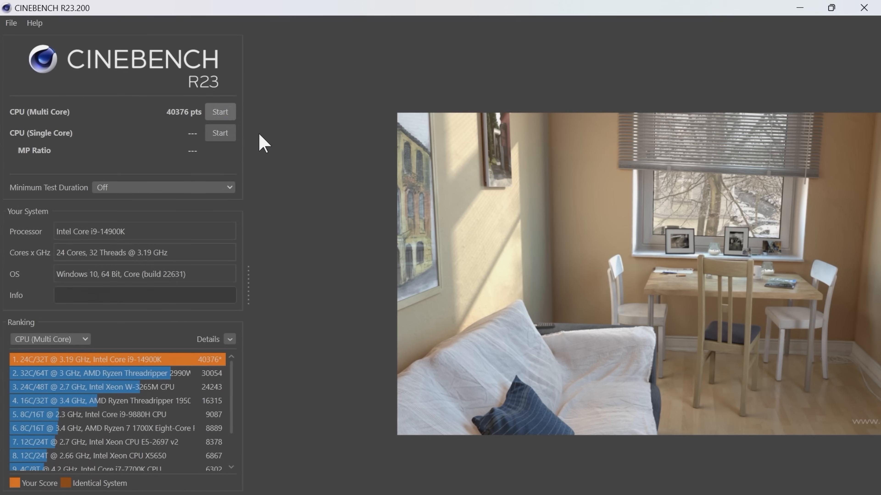
Step: Review the 40376-point multi-core Cinebench R23 result at the top of the ranking
{"action": "left_click", "coordinate": [220, 111]}
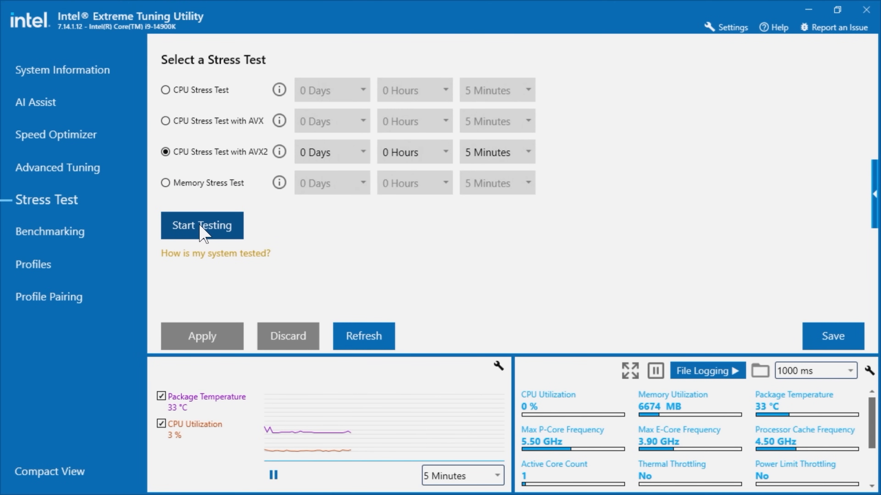
Step: Run the 5-minute AVX2 CPU Stress Test to completion and stop it to read the Passed result
{"action": "left_click", "coordinate": [202, 226]}
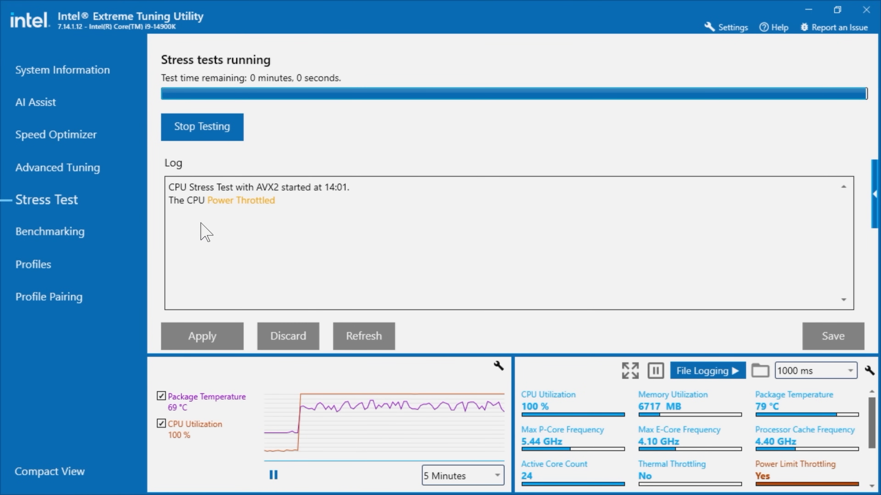
{"action": "left_click", "coordinate": [202, 127]}
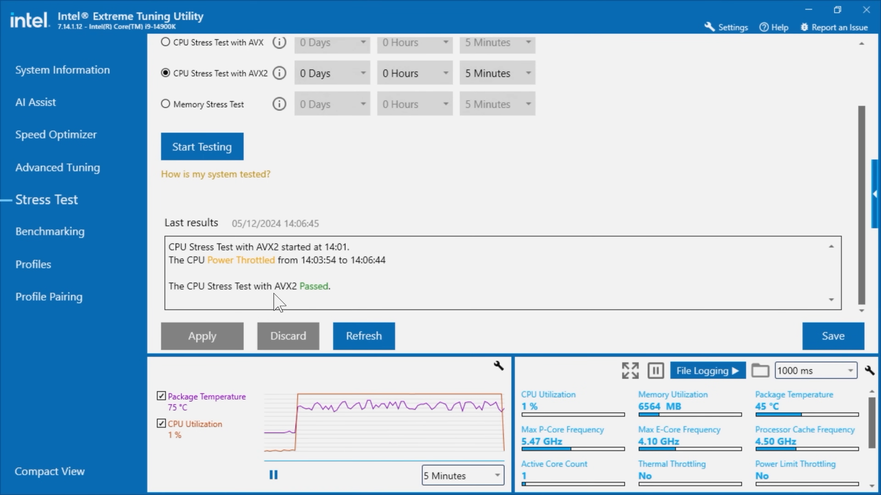
{"action": "mouse_move", "coordinate": [283, 303]}
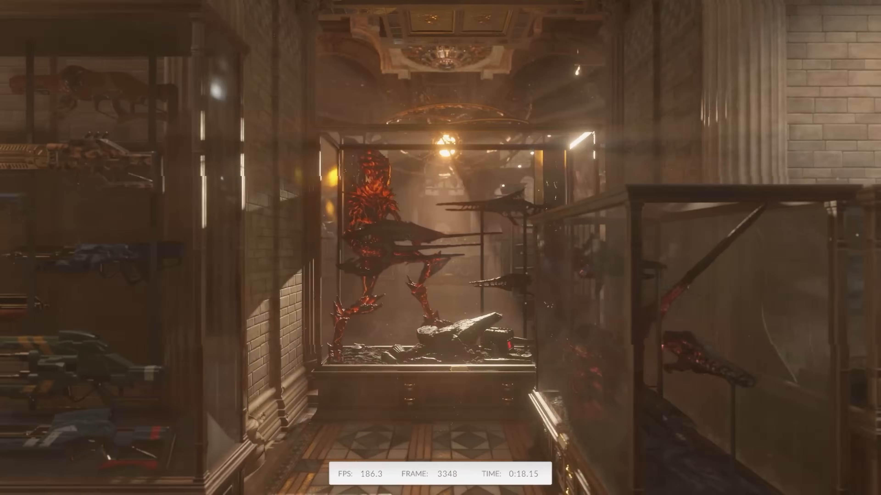
{"action": "mouse_move", "coordinate": [440, 246]}
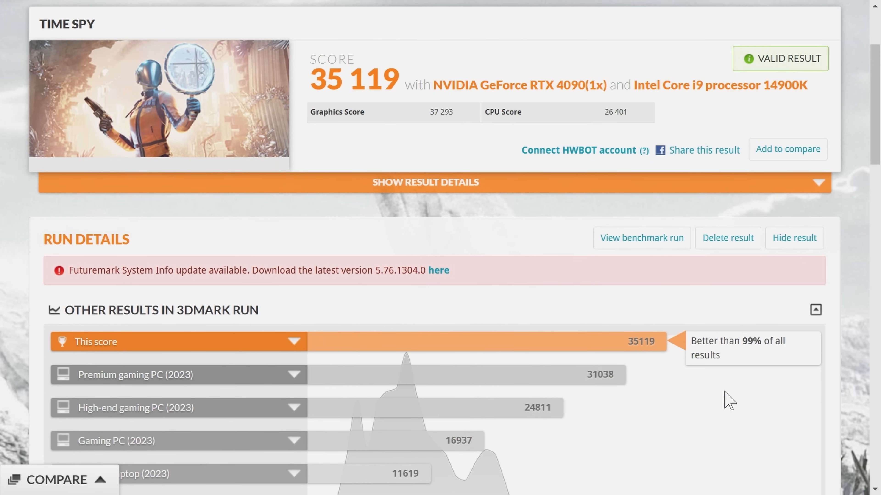
{"action": "scroll", "scroll_direction": "down", "scroll_amount": 3}
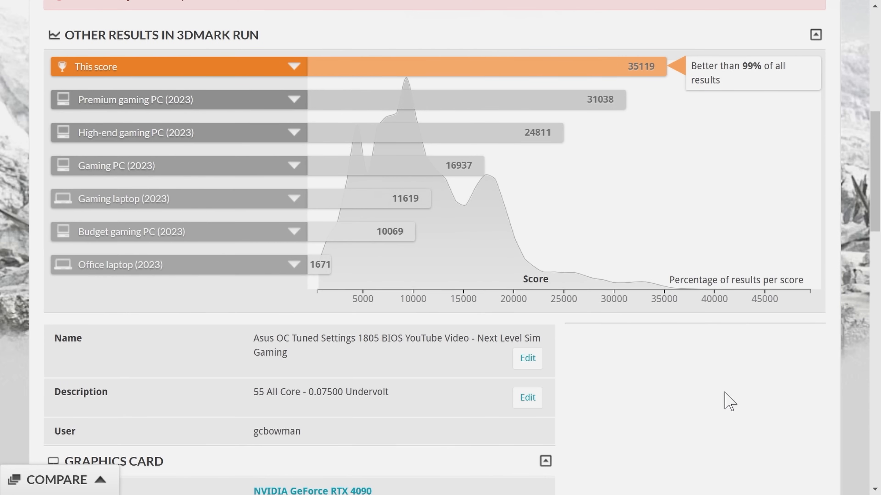
{"action": "scroll", "scroll_direction": "down", "scroll_amount": 3}
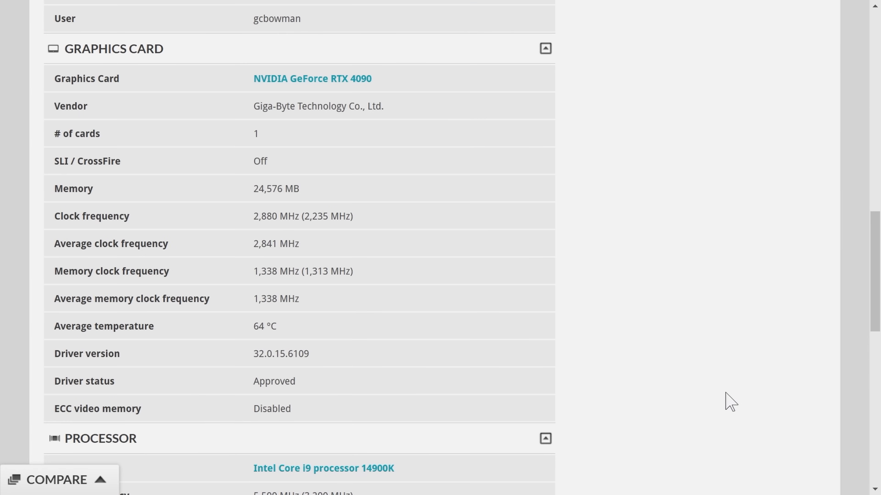
{"action": "scroll", "scroll_direction": "down", "scroll_amount": 3}
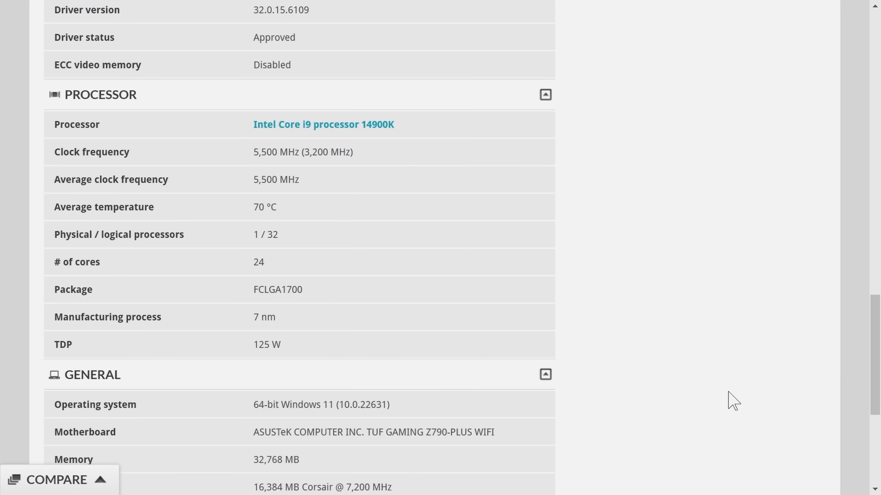
{"action": "scroll", "scroll_direction": "down", "scroll_amount": 3}
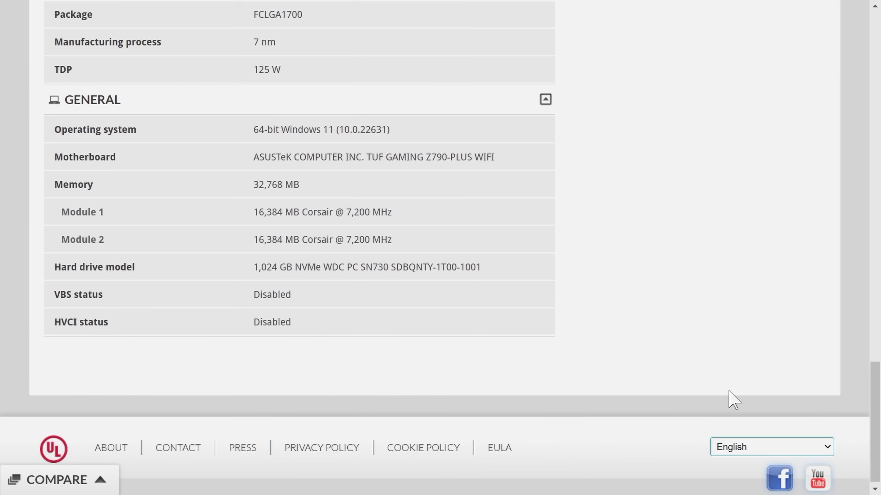